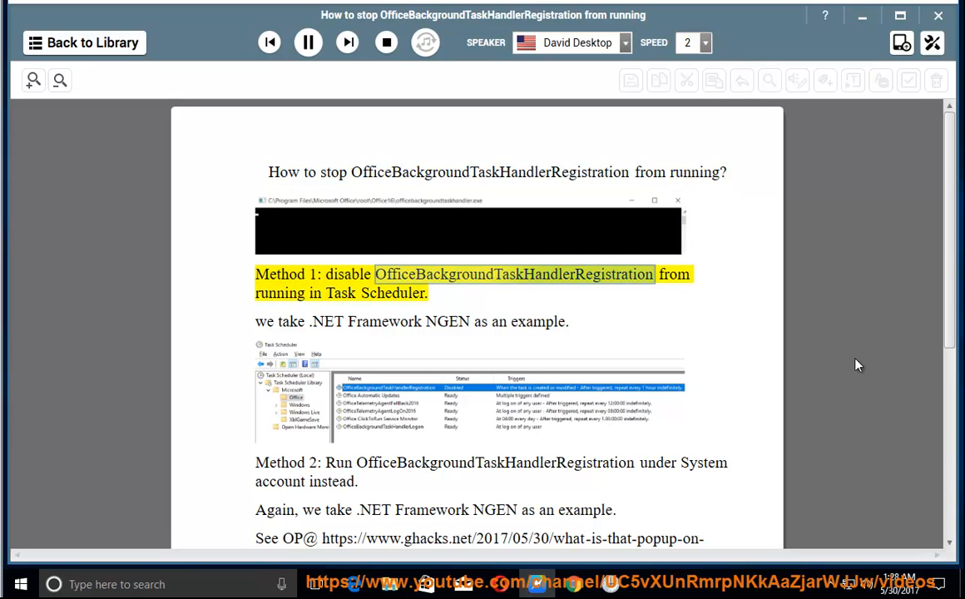
# Step: Pause the reader on the OfficeBackgroundTaskHandlerRegistration article and bring up Windows search
pyautogui.doubleClick(392, 293)
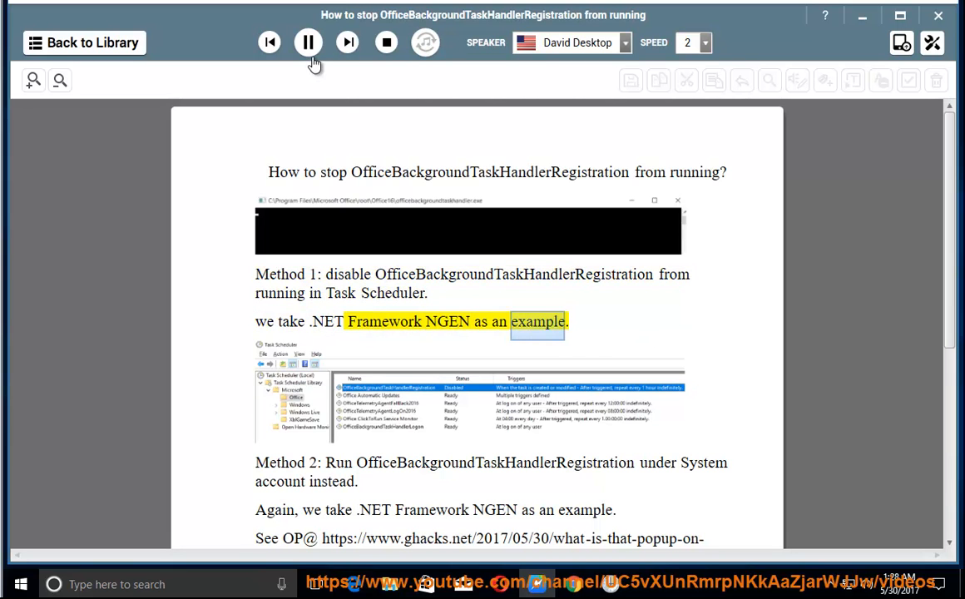
pyautogui.click(308, 43)
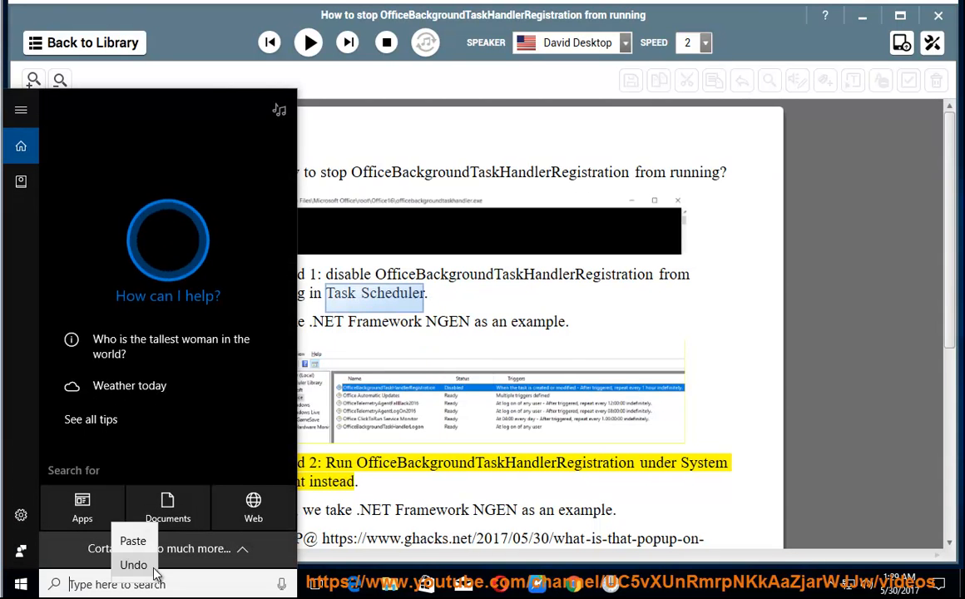
# Step: Launch Task Scheduler and browse to Microsoft > Windows > .NET Framework to list its NGEN tasks
pyautogui.write('Task Scheduler')
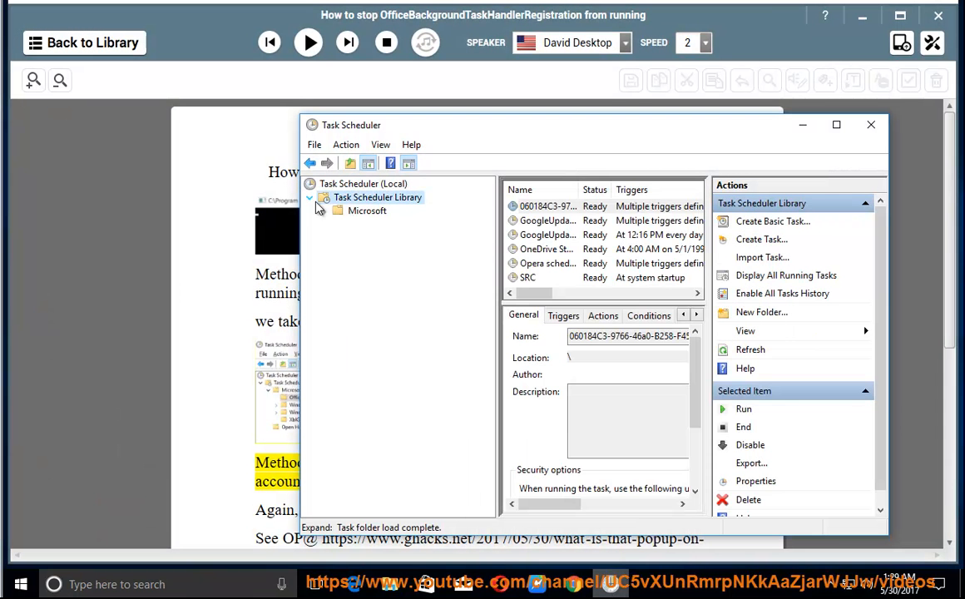
pyautogui.click(332, 209)
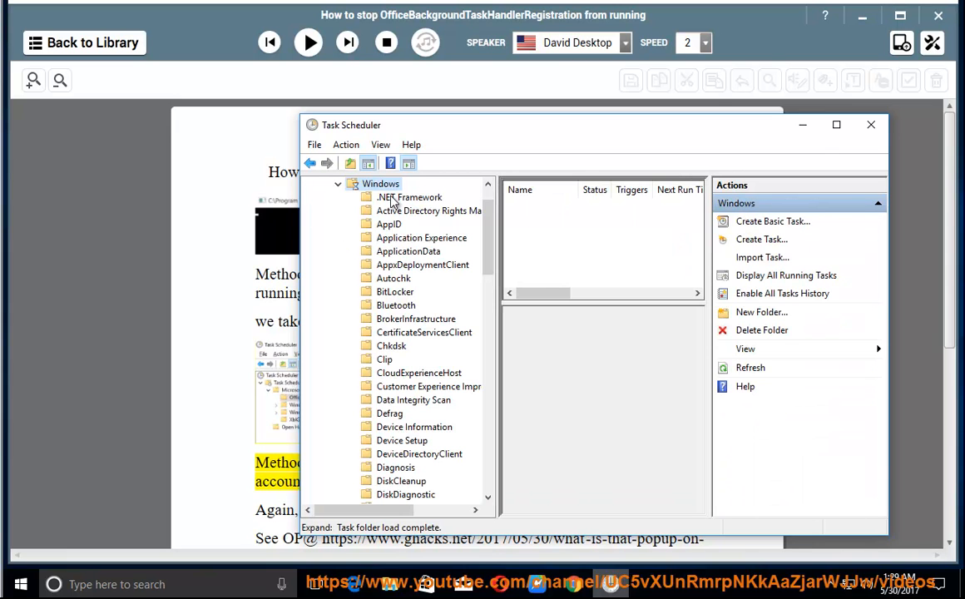
pyautogui.click(411, 196)
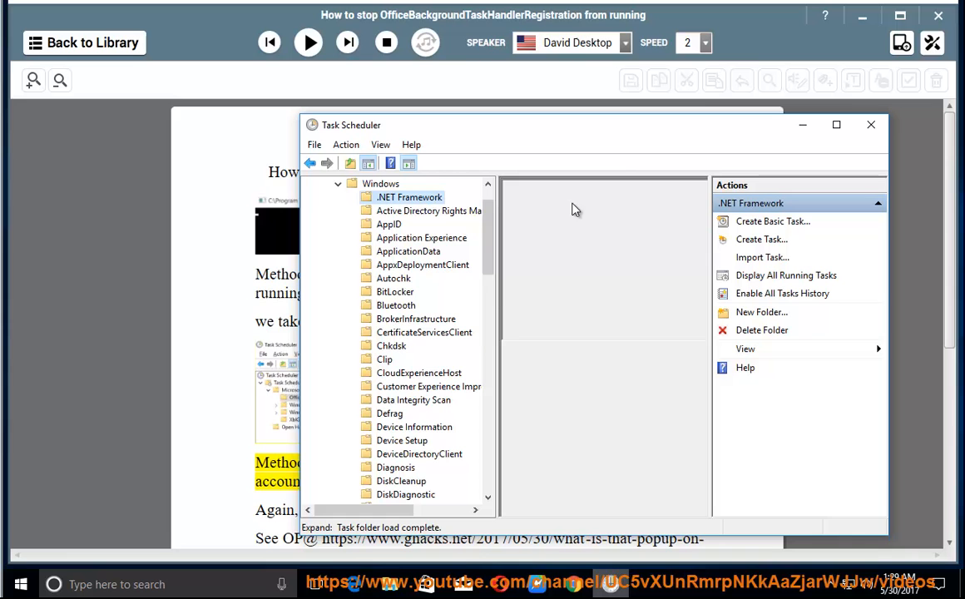
pyautogui.click(411, 197)
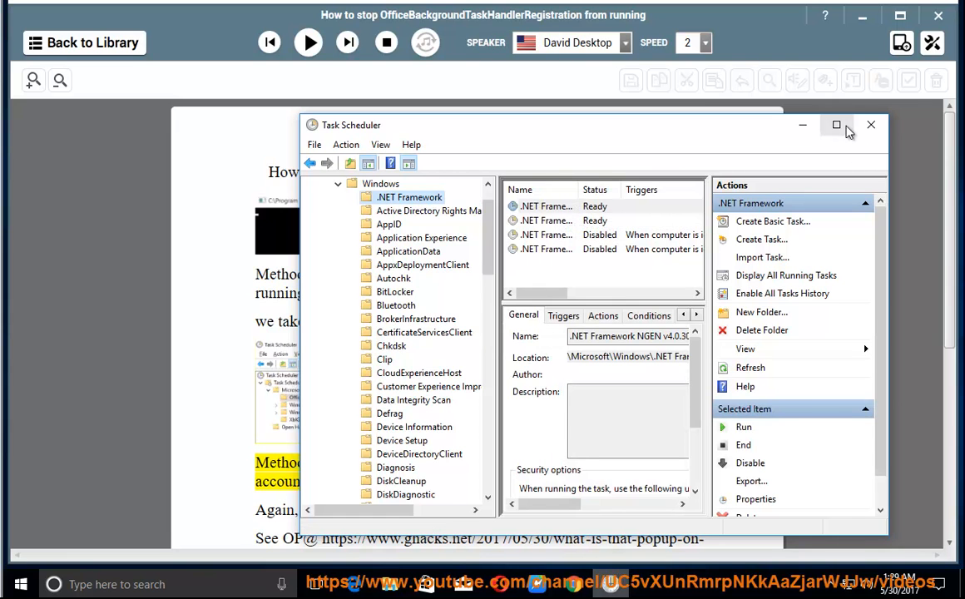
# Step: Maximize Task Scheduler and disable the .NET Framework NGEN v4.0.30319 task, then return to the reader
pyautogui.click(858, 125)
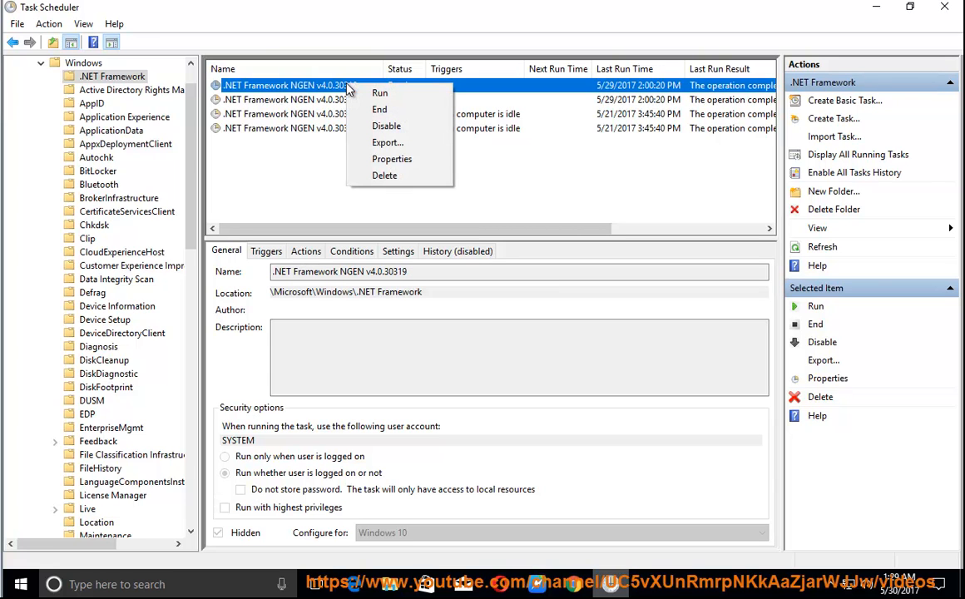
pyautogui.moveTo(422, 127)
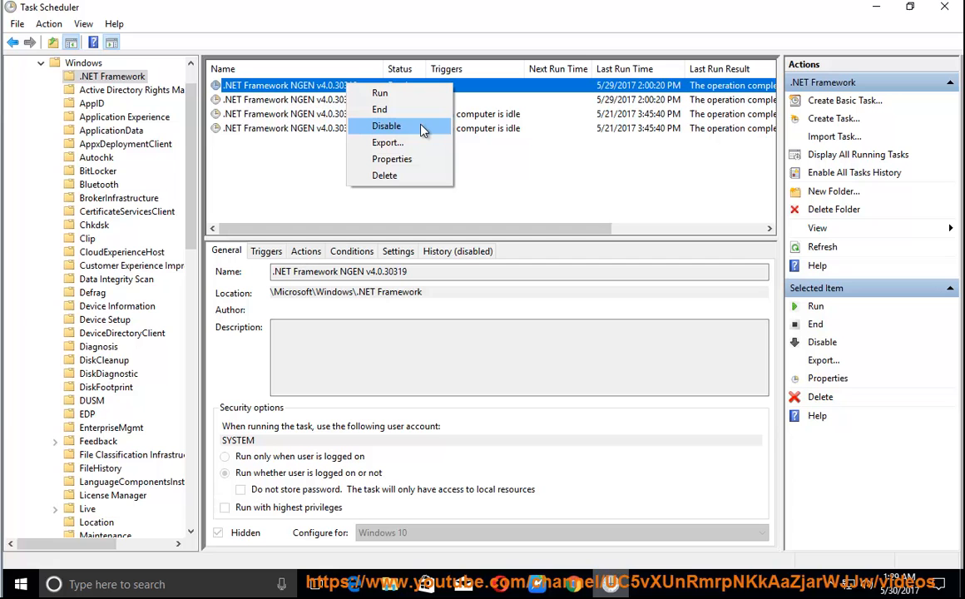
pyautogui.moveTo(534, 589)
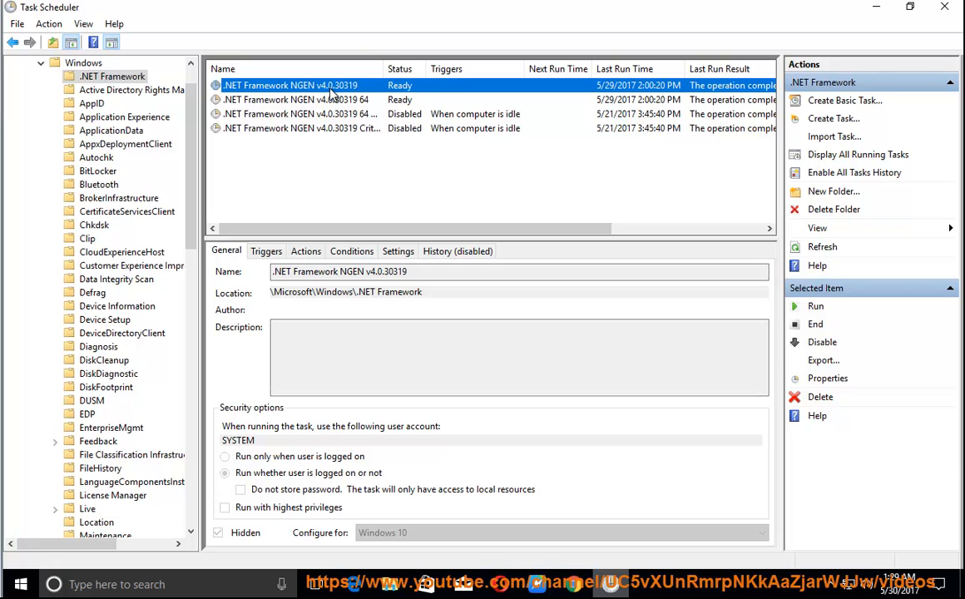
pyautogui.click(824, 342)
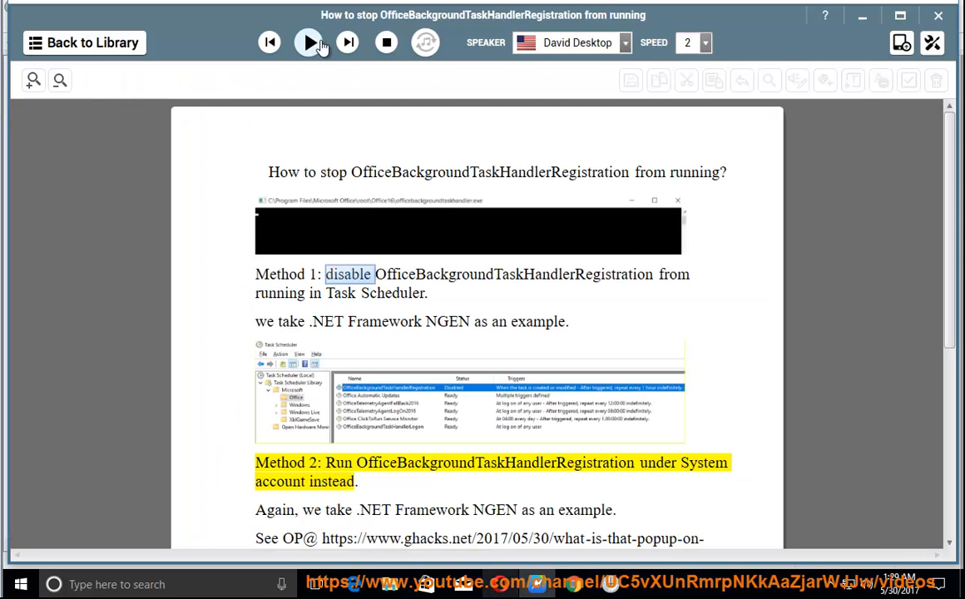
# Step: Play the Method 2 lines aloud, then bring Task Scheduler back showing the NGEN task Disabled
pyautogui.click(308, 43)
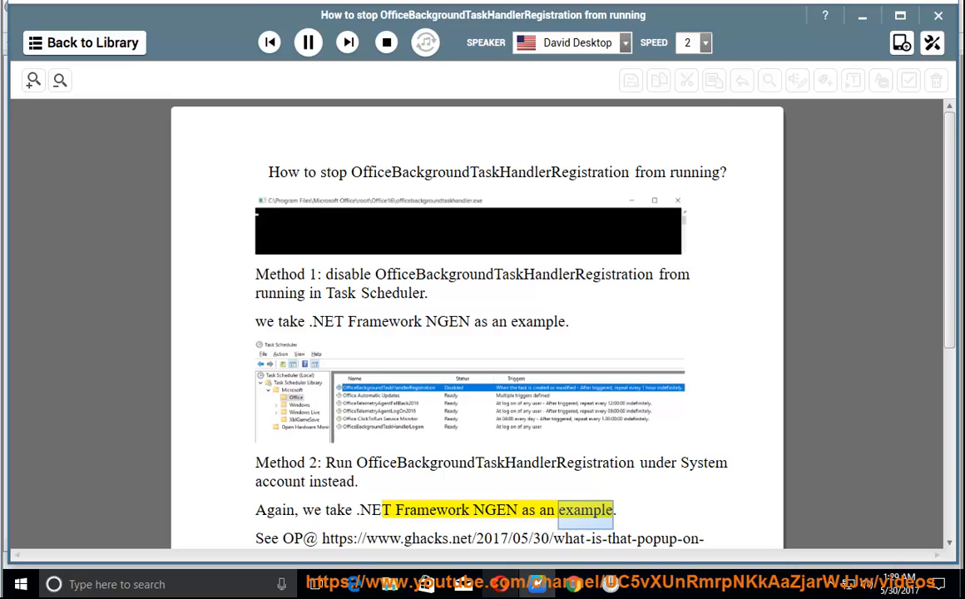
pyautogui.click(307, 41)
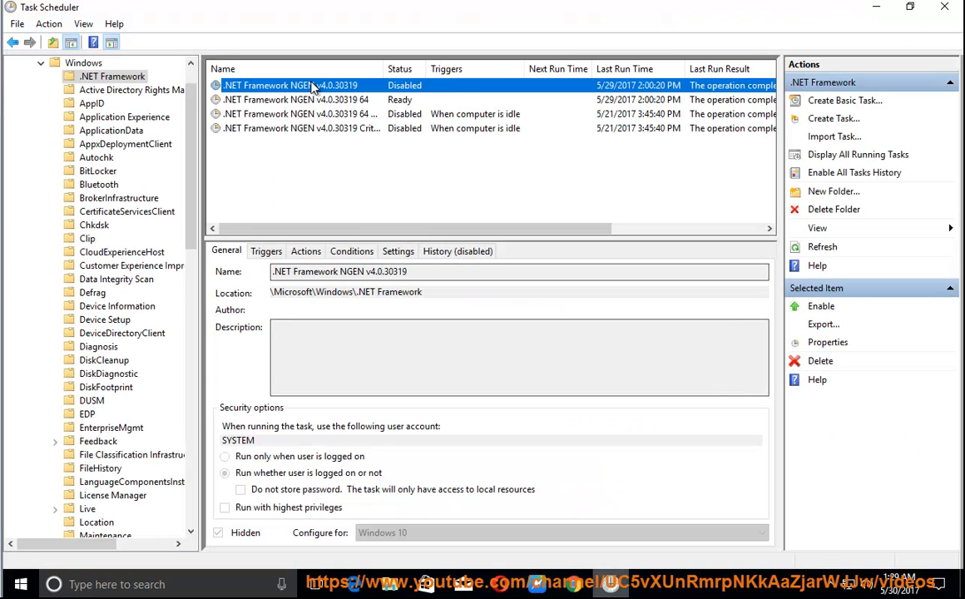
# Step: Re-enable the NGEN v4.0.30319 task and reach Change User or Group in its properties
pyautogui.click(822, 306)
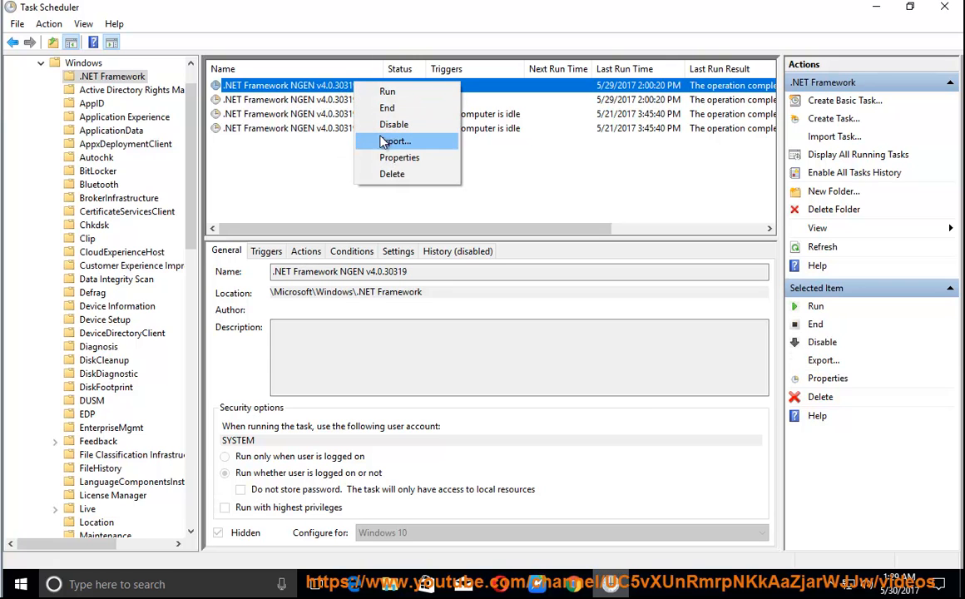
pyautogui.moveTo(411, 163)
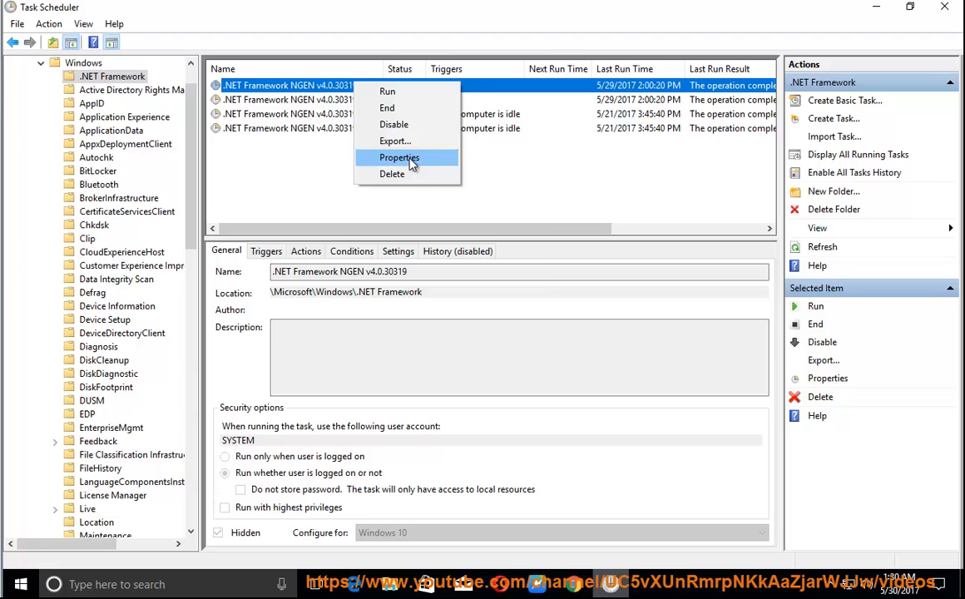
pyautogui.click(399, 157)
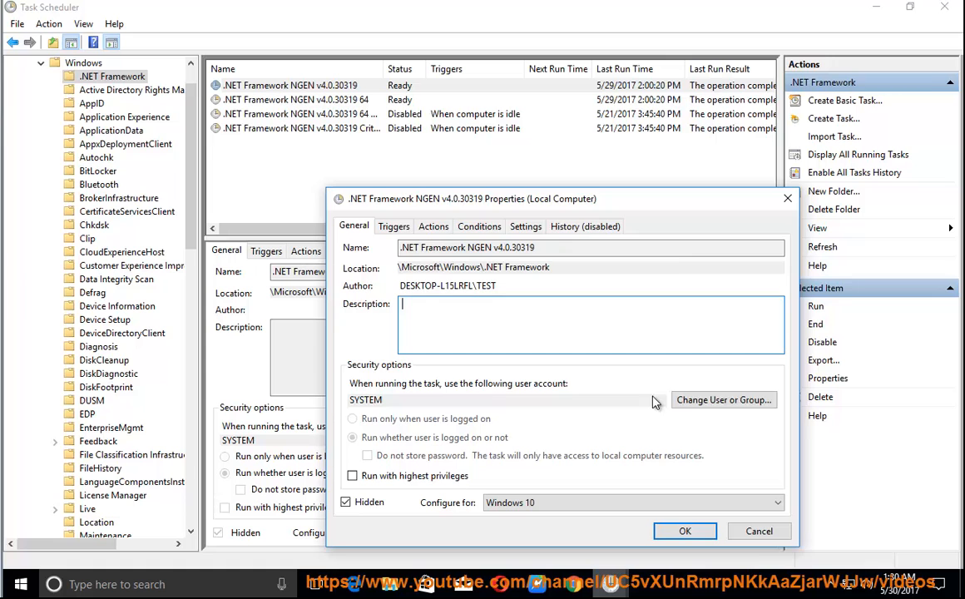
pyautogui.click(722, 399)
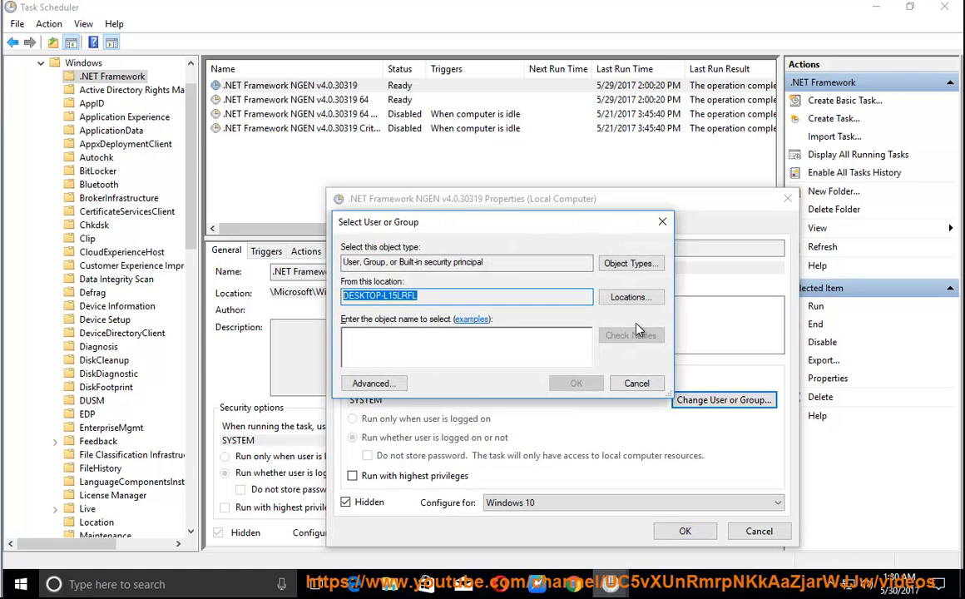
# Step: Enter 'sys', resolve it to NT AUTHORITY\SYSTEM and confirm it as the task's run-as account
pyautogui.click(429, 339)
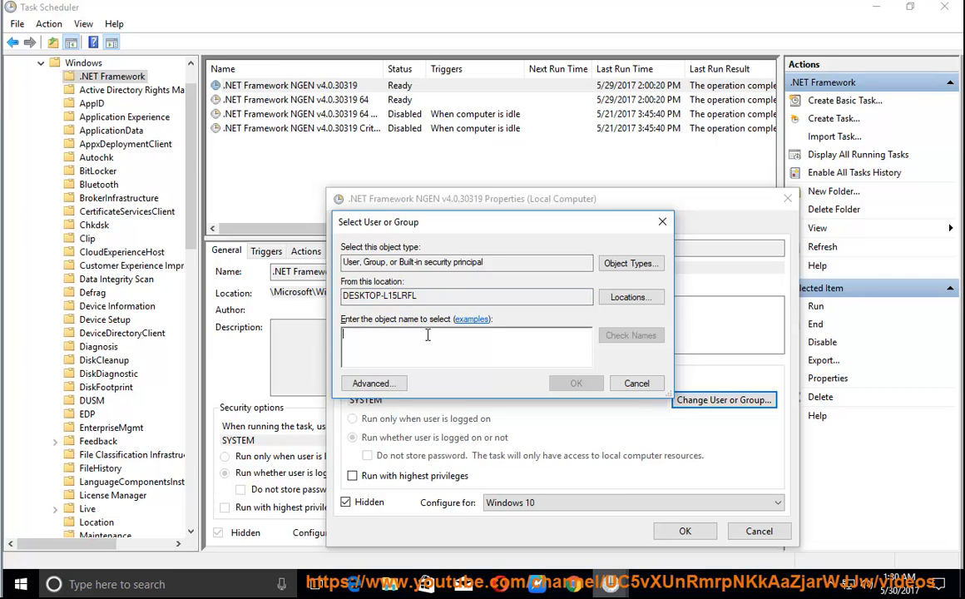
pyautogui.write('system')
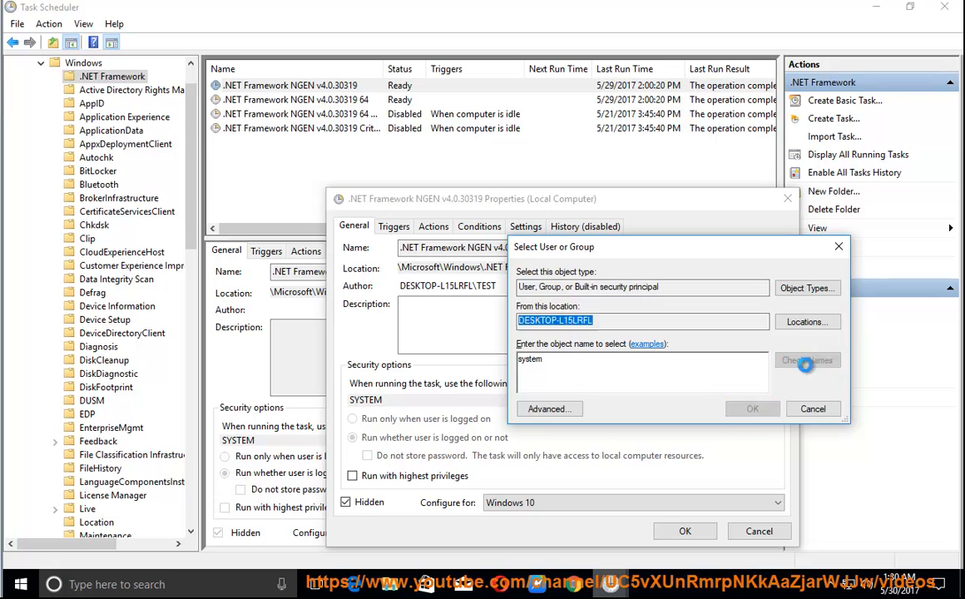
pyautogui.click(752, 406)
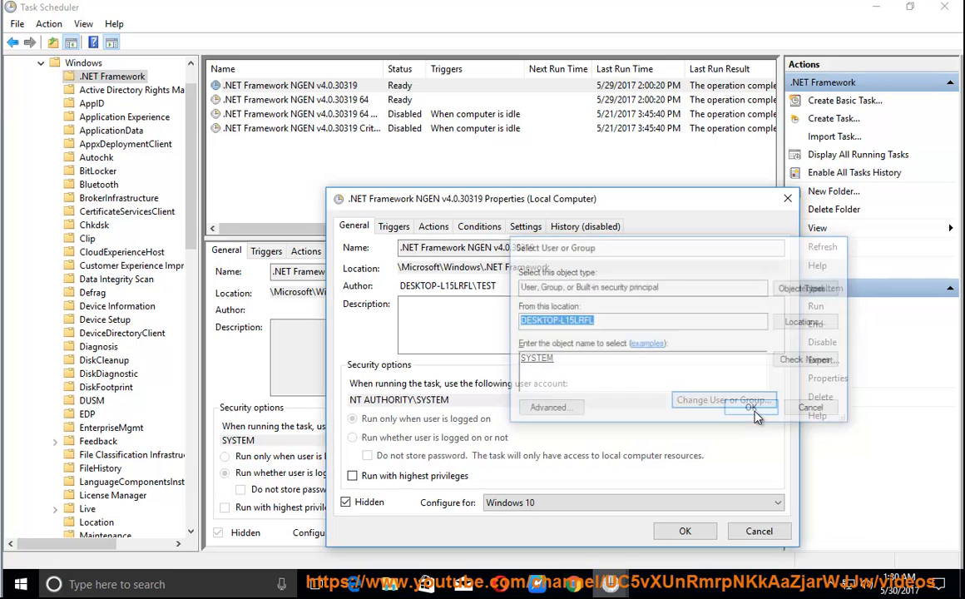
pyautogui.click(752, 408)
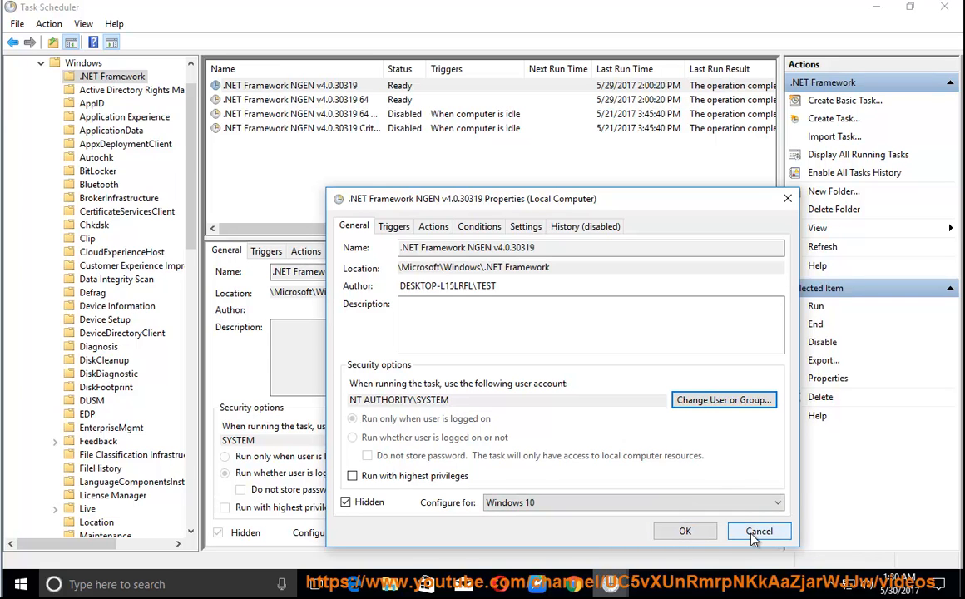
# Step: Cancel the task properties and resume reading the article's closing See OP line
pyautogui.click(758, 531)
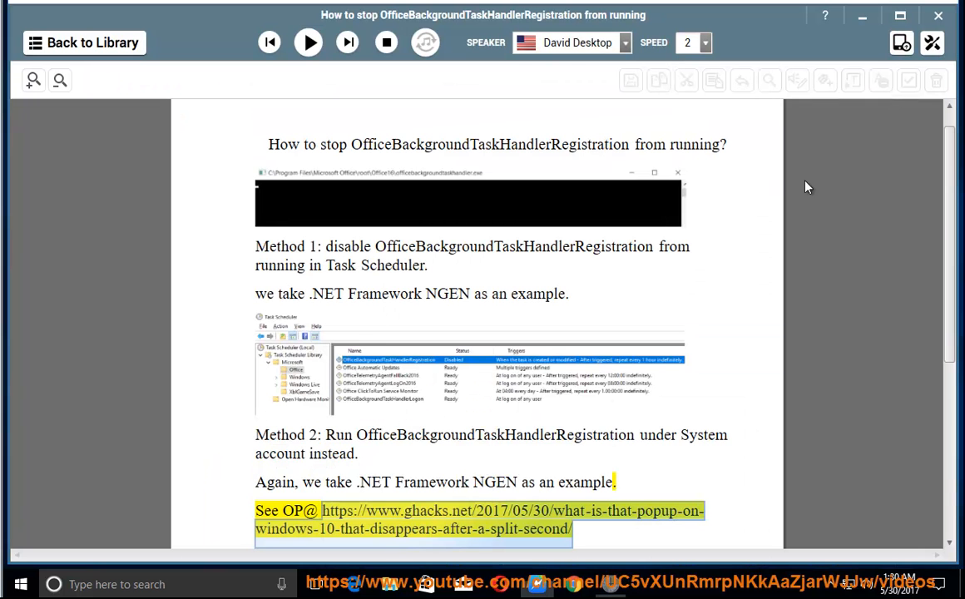
pyautogui.click(307, 43)
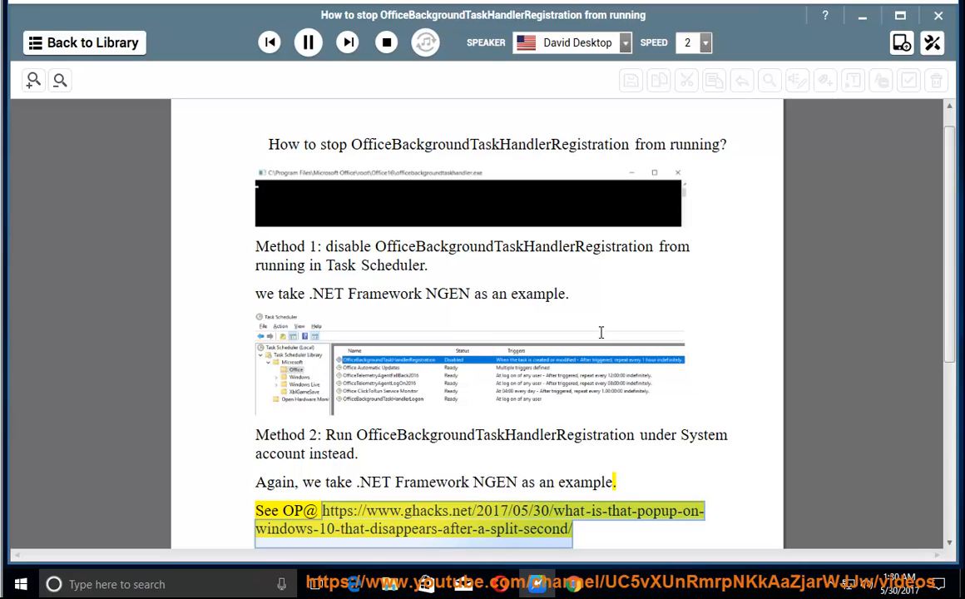
pyautogui.moveTo(603, 319)
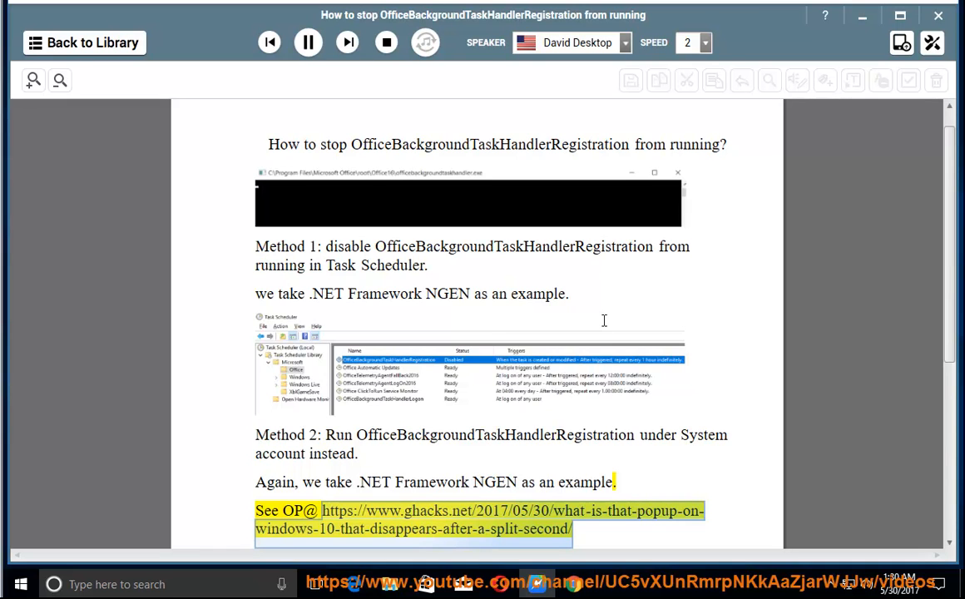